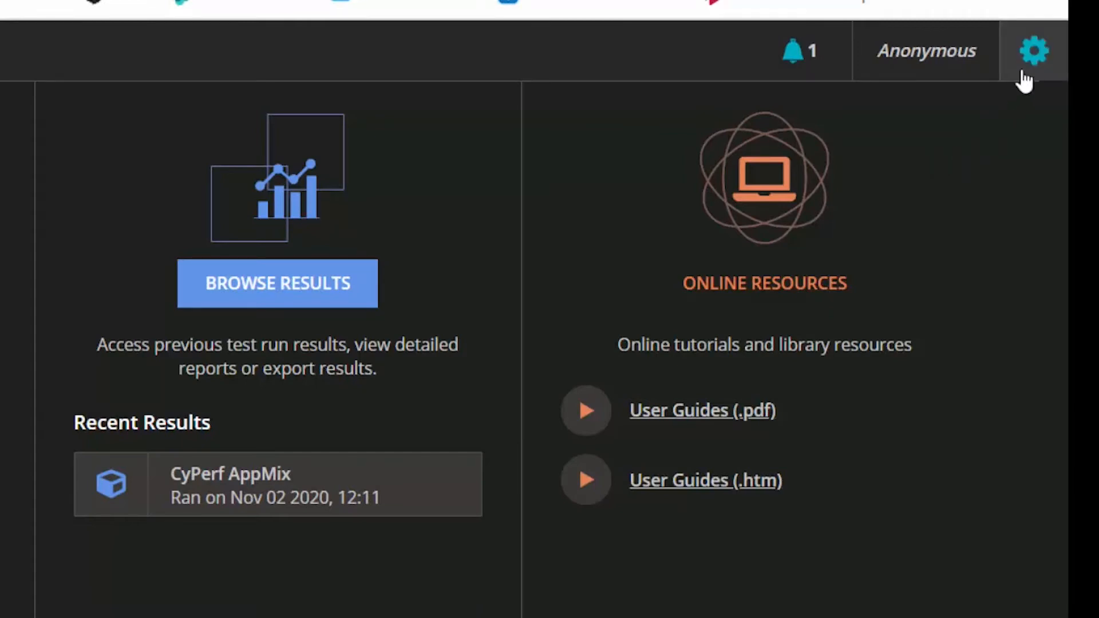
Open License Manager from the settings gear's Administration menu
left_click(1033, 50)
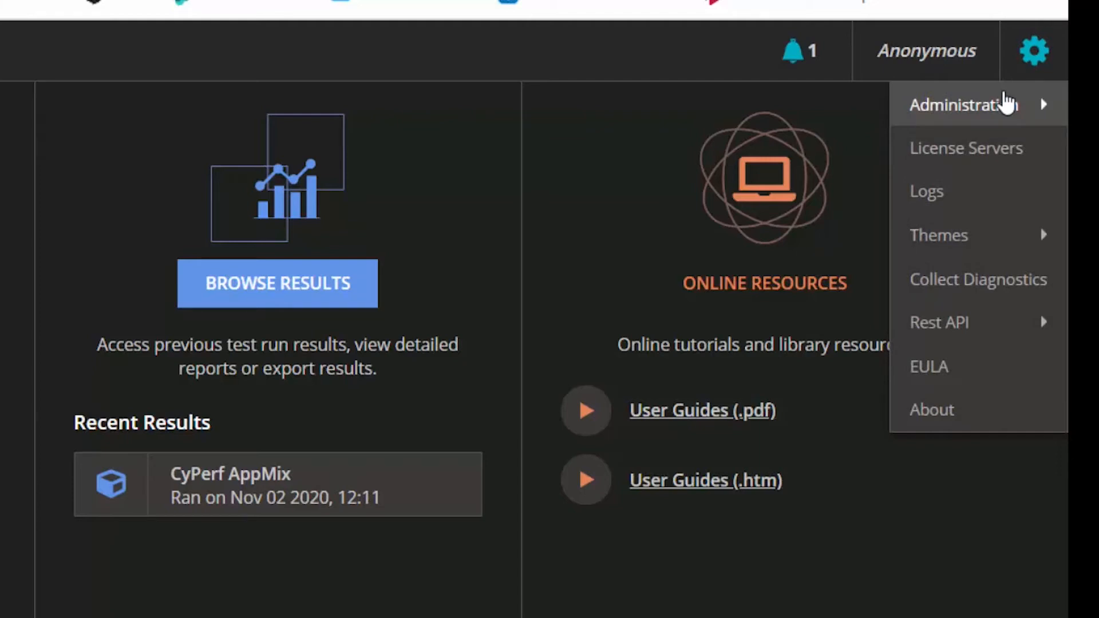
mouse_move(964, 104)
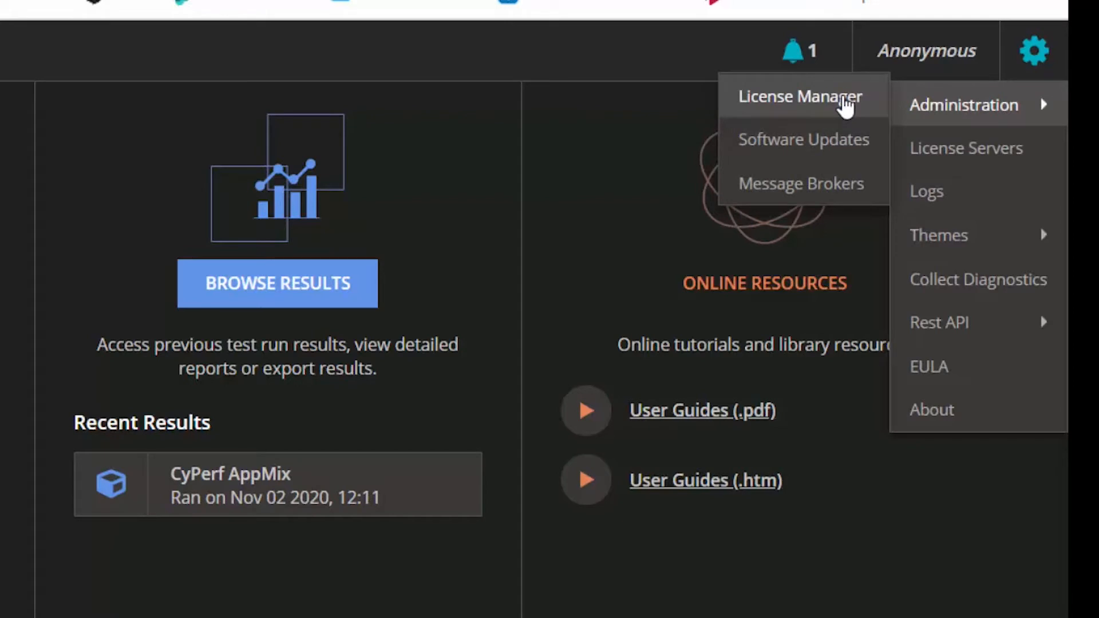
left_click(800, 96)
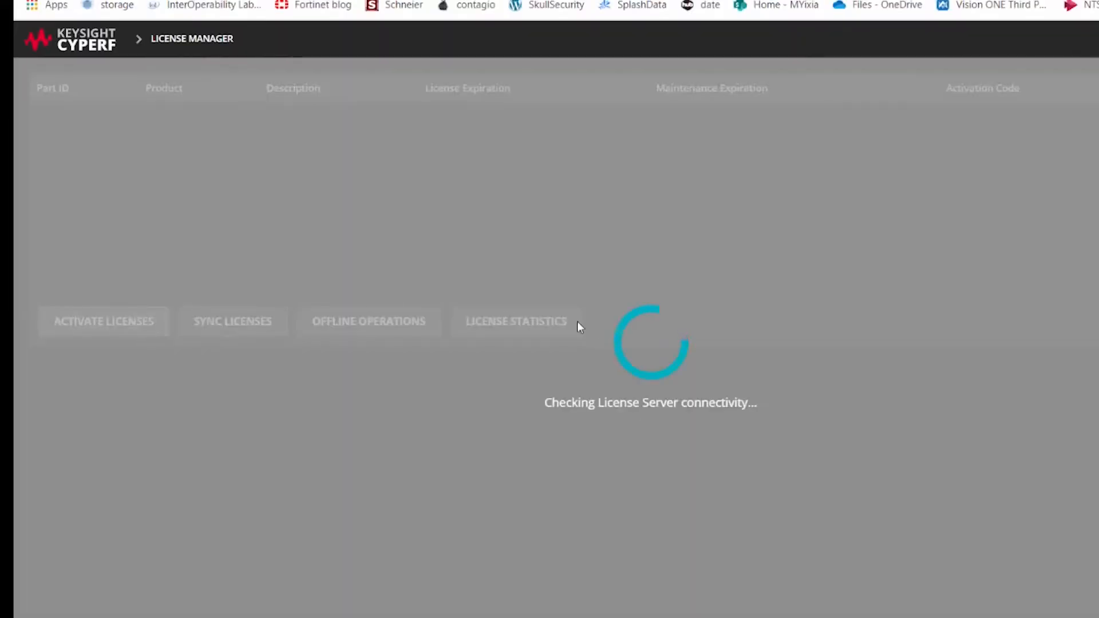
left_click(103, 321)
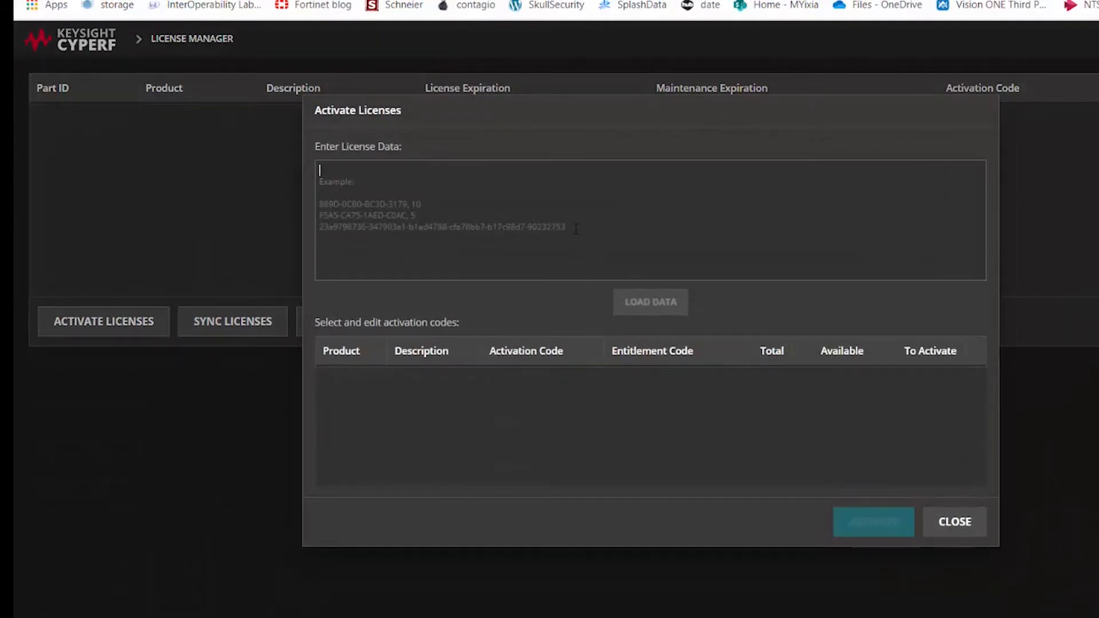
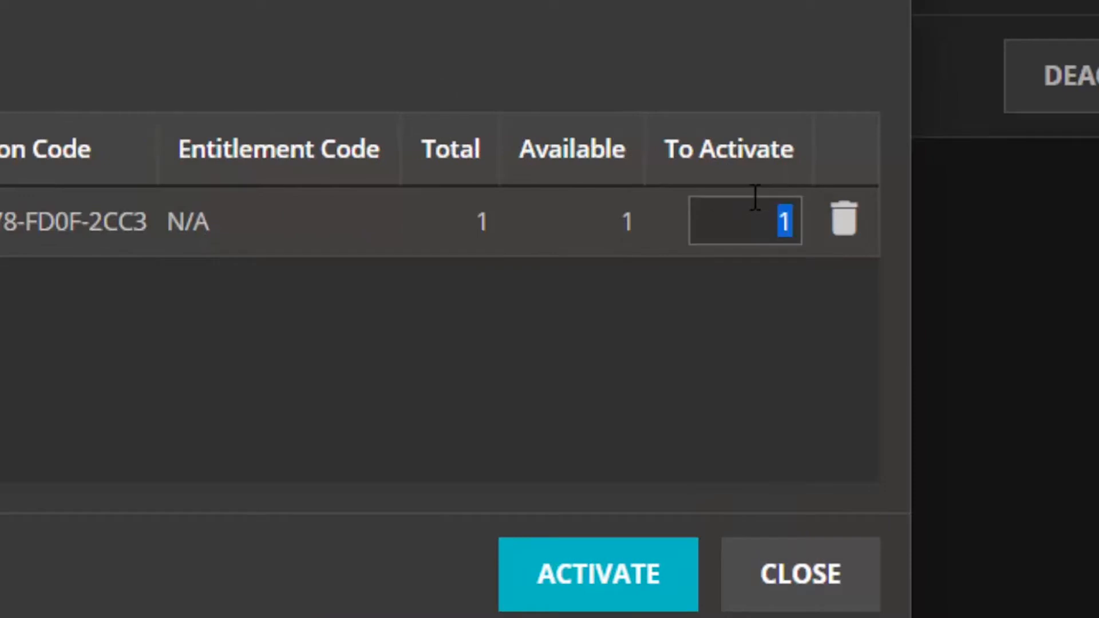
mouse_move(662, 561)
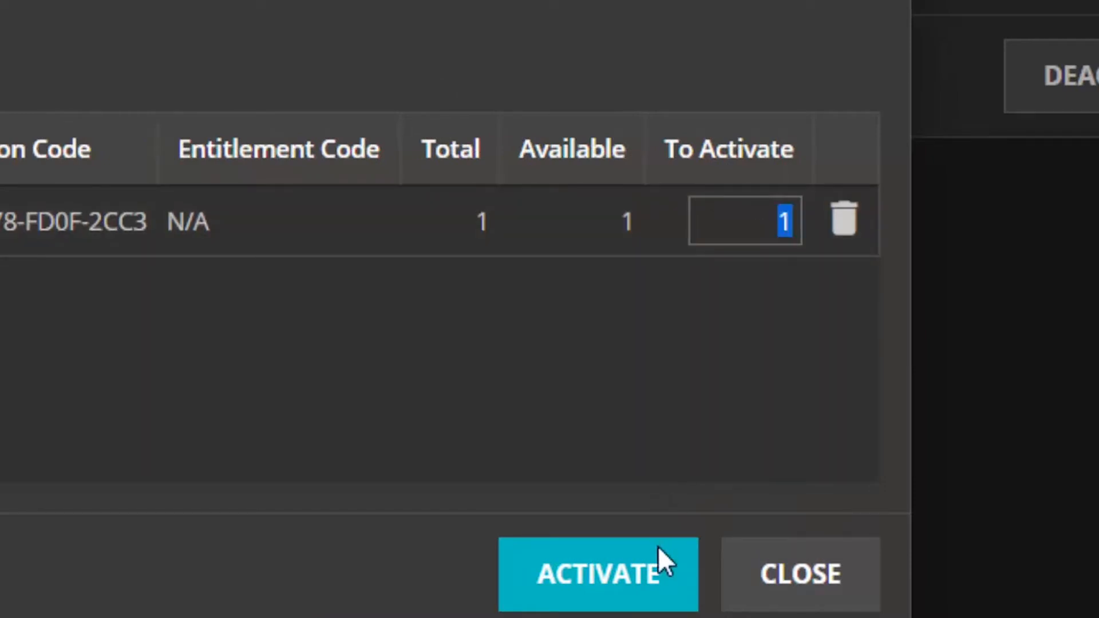
left_click(597, 574)
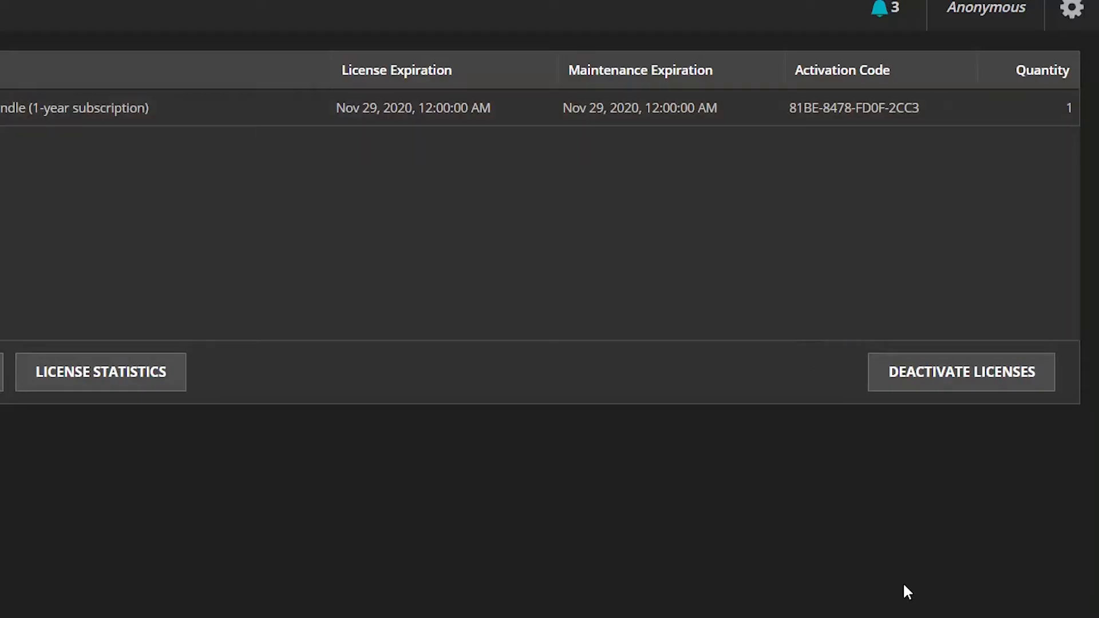
mouse_move(82, 7)
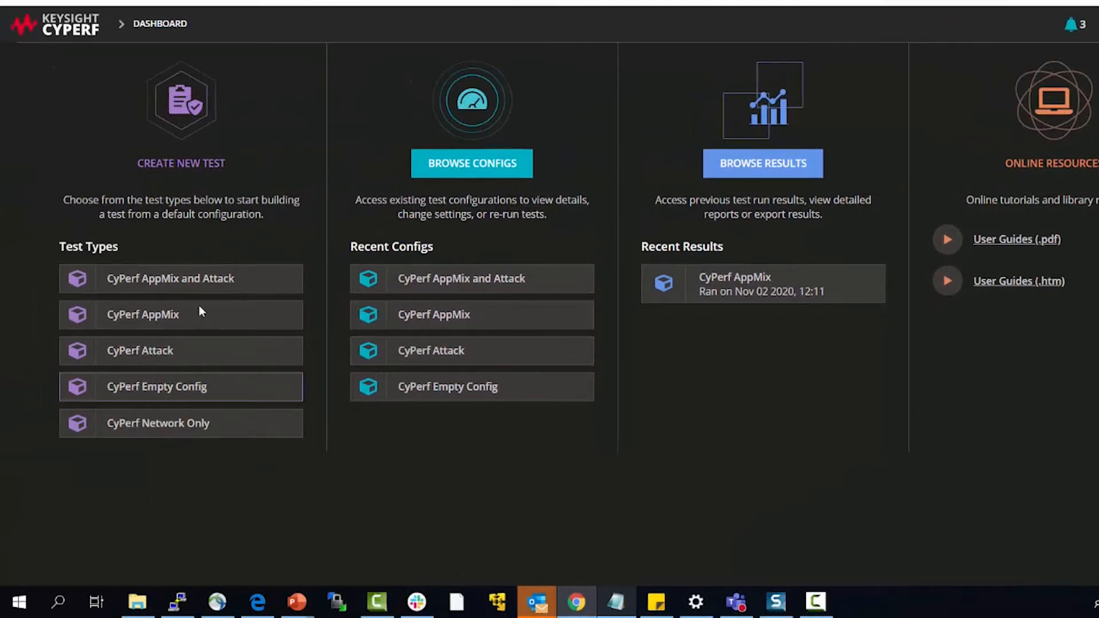
mouse_move(290, 386)
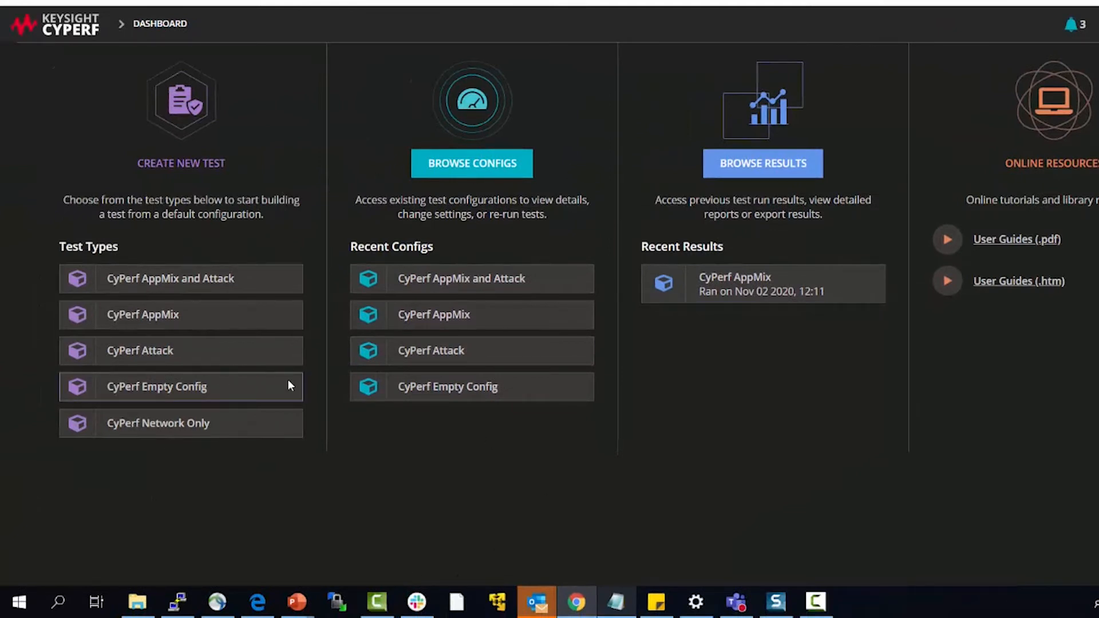
mouse_move(235, 303)
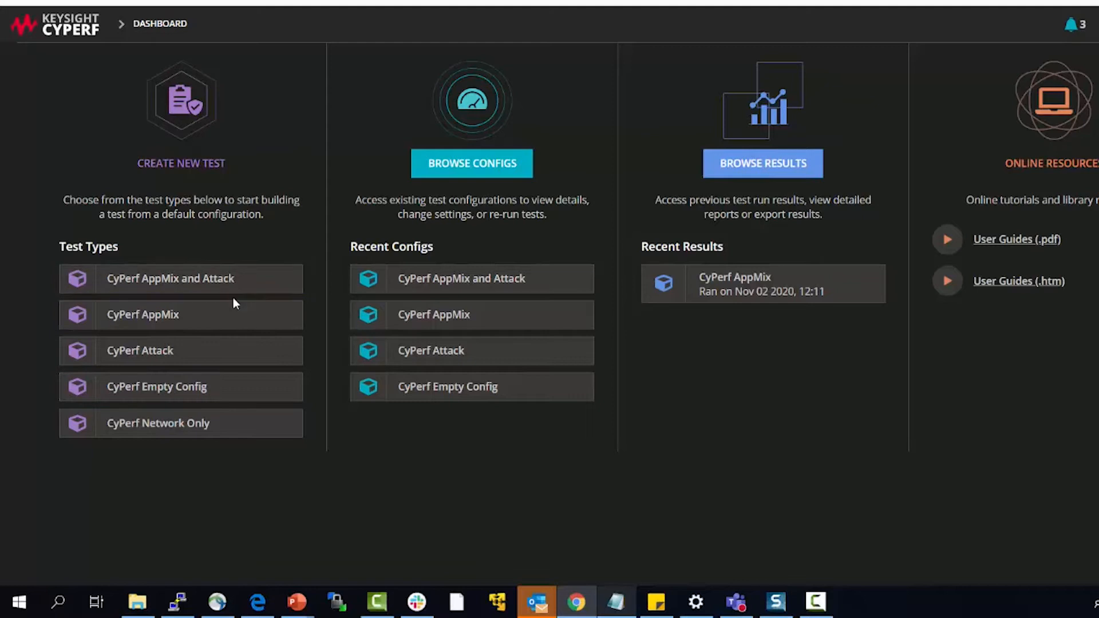
Start a CyPerf AppMix test and assign a traffic agent to IP Network Segment 1
left_click(143, 315)
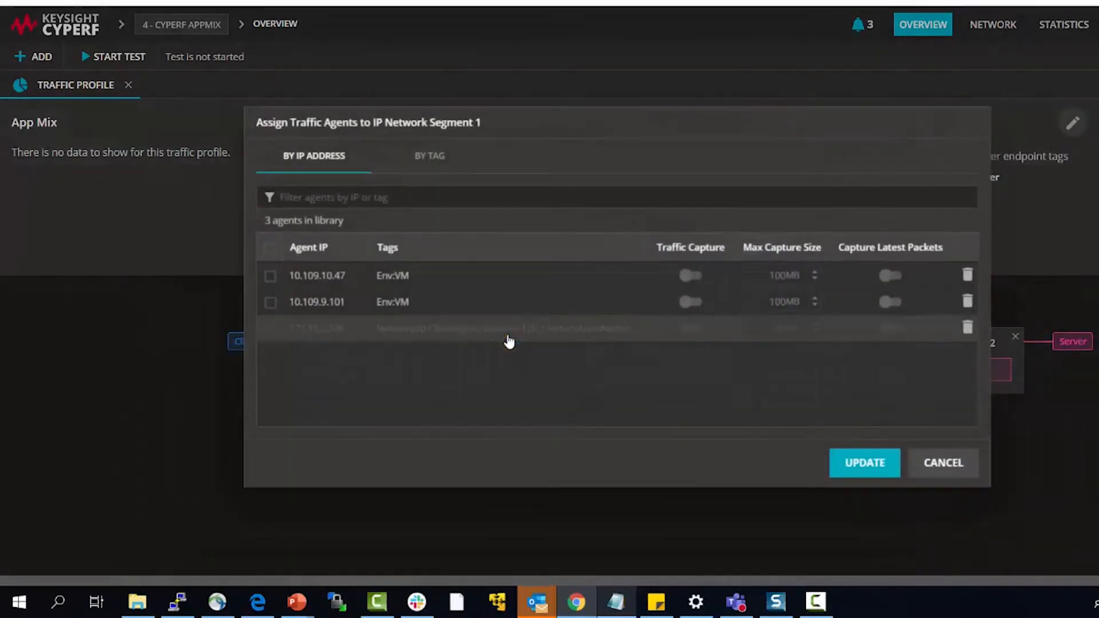
left_click(269, 275)
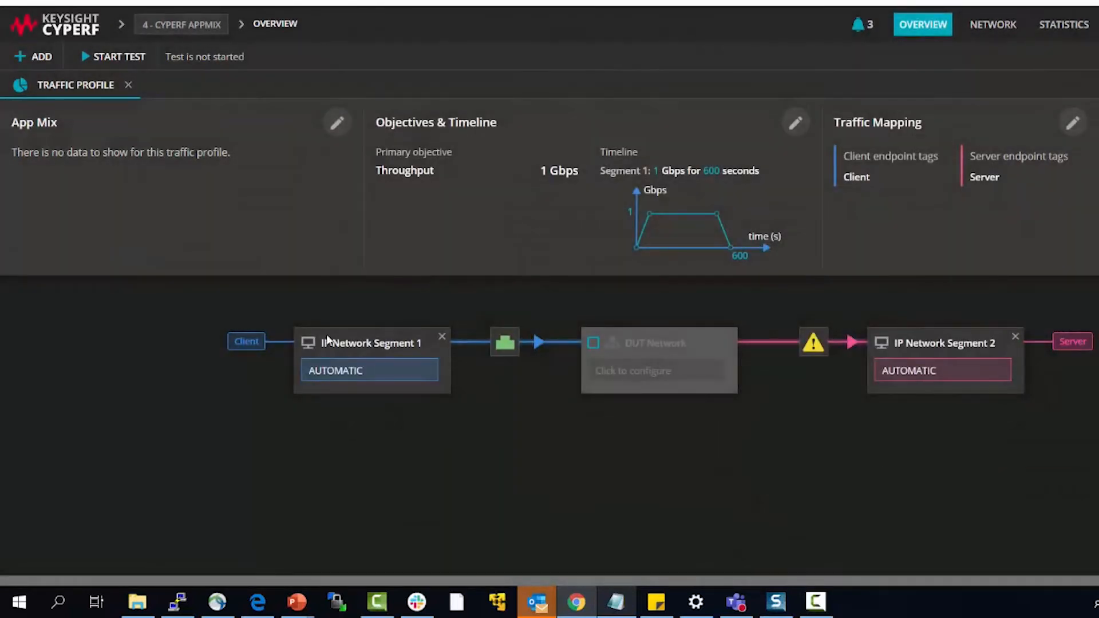
left_click(374, 343)
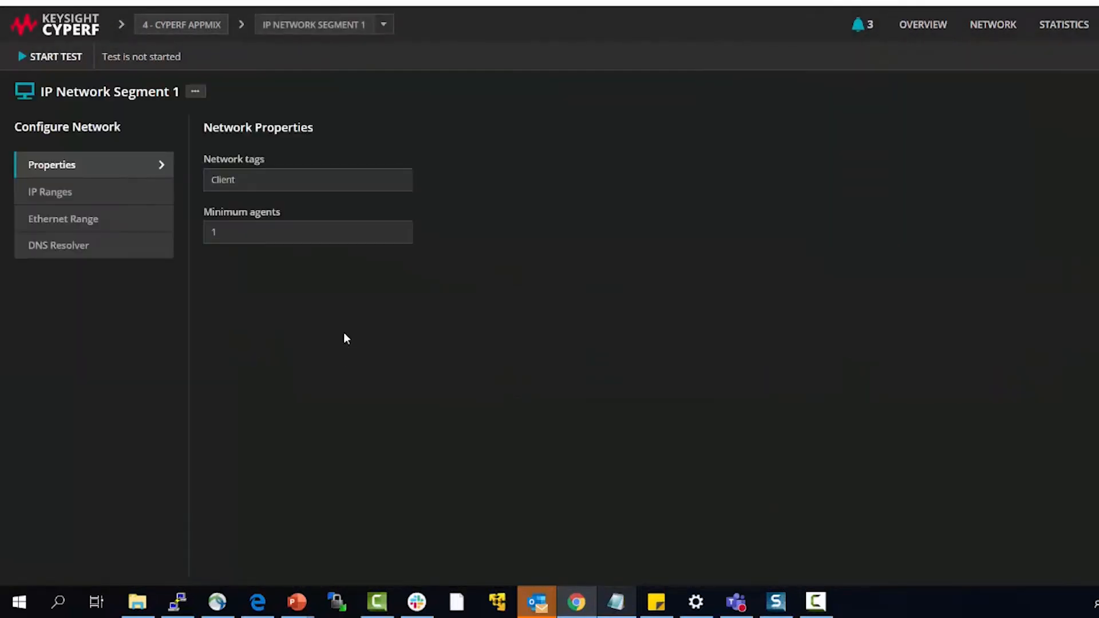
left_click(50, 191)
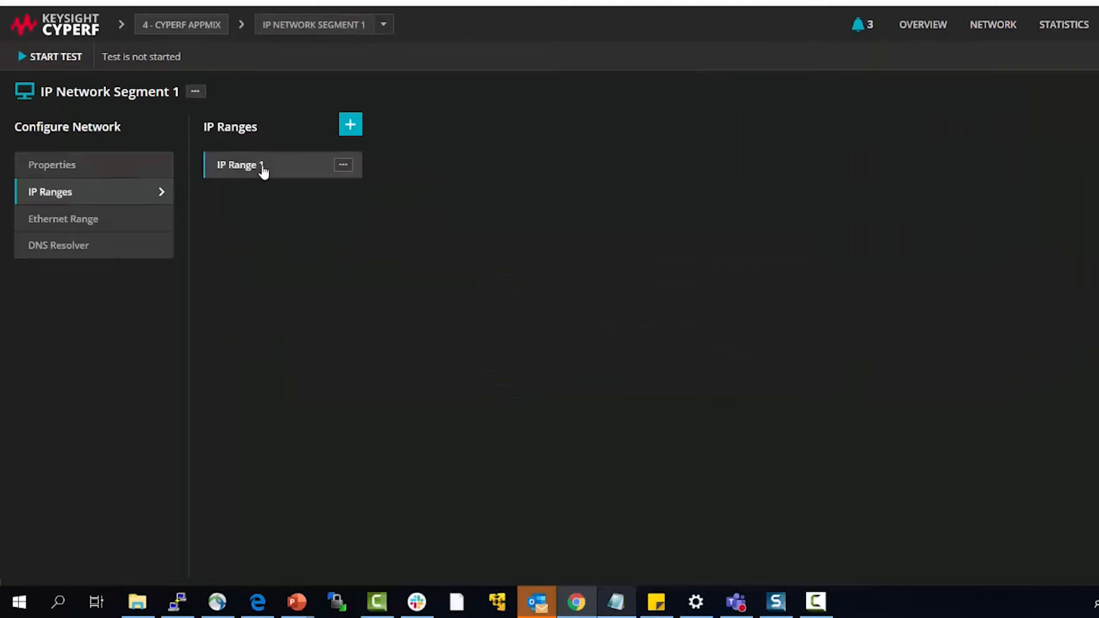
left_click(266, 165)
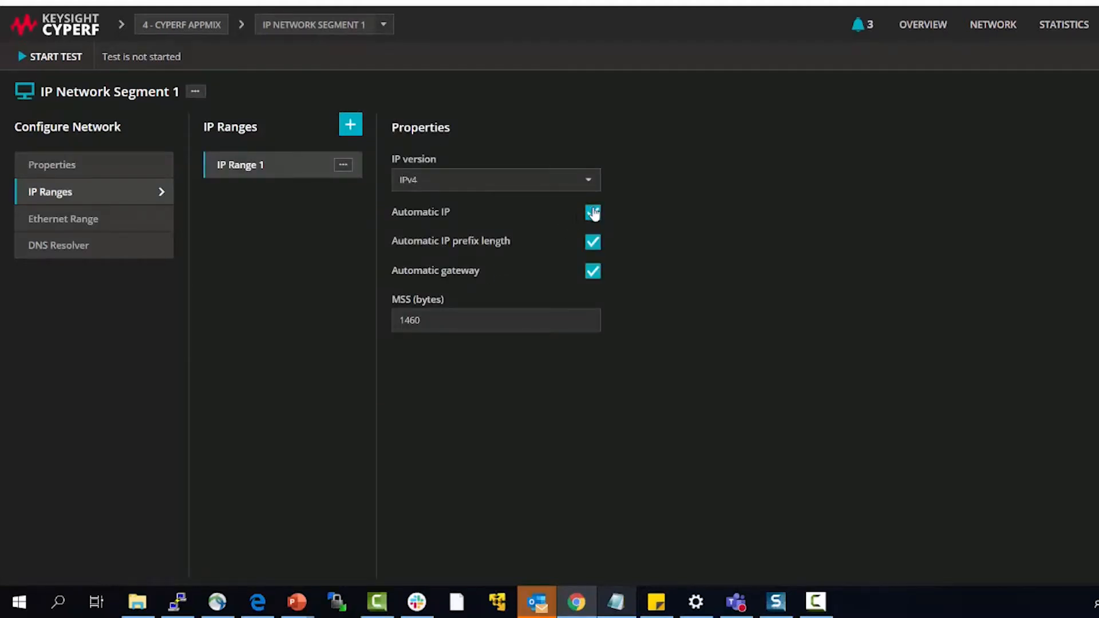
left_click(593, 212)
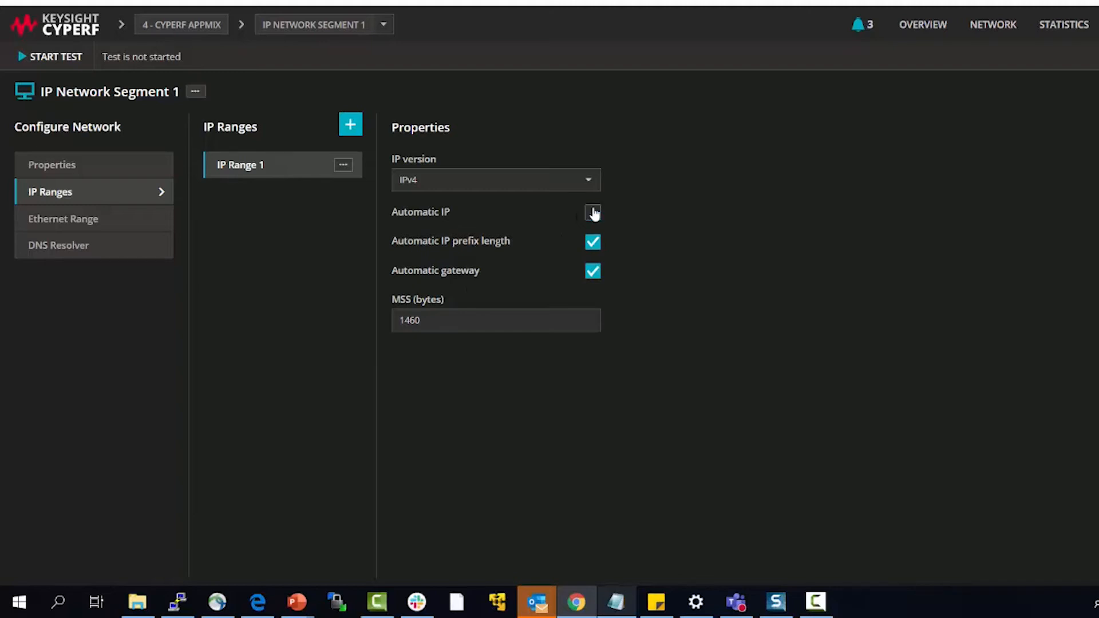
left_click(592, 213)
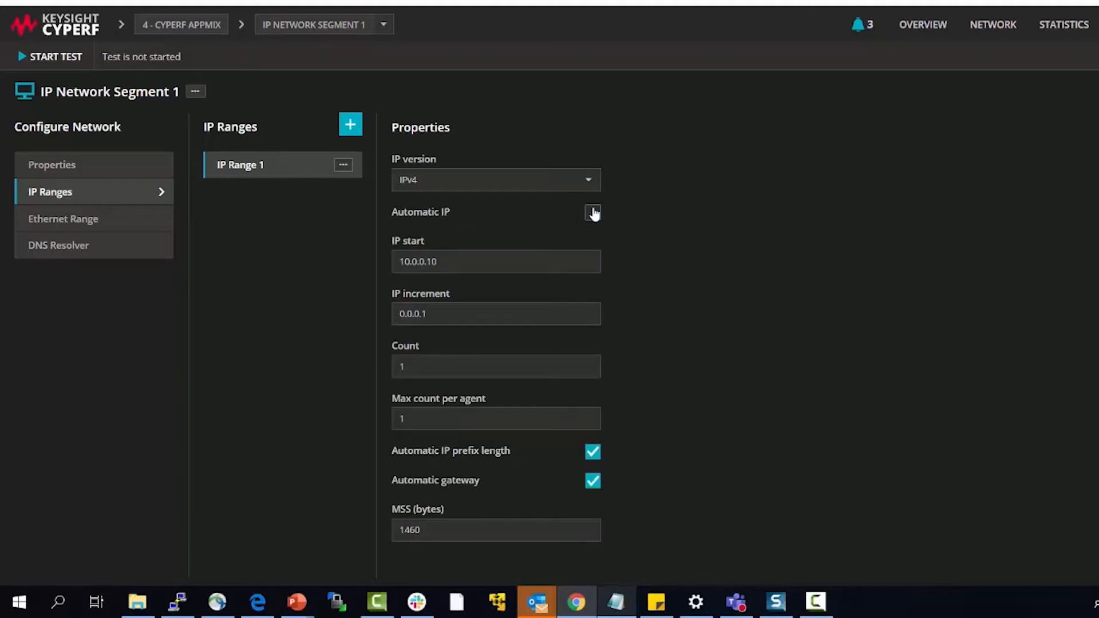
left_click(593, 212)
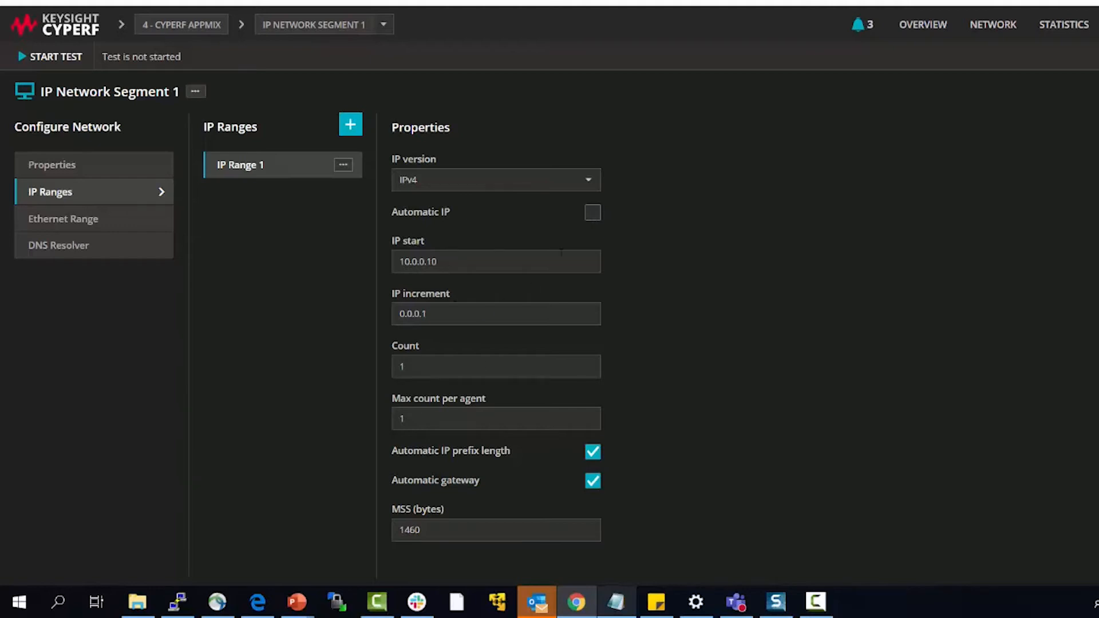
left_click(593, 212)
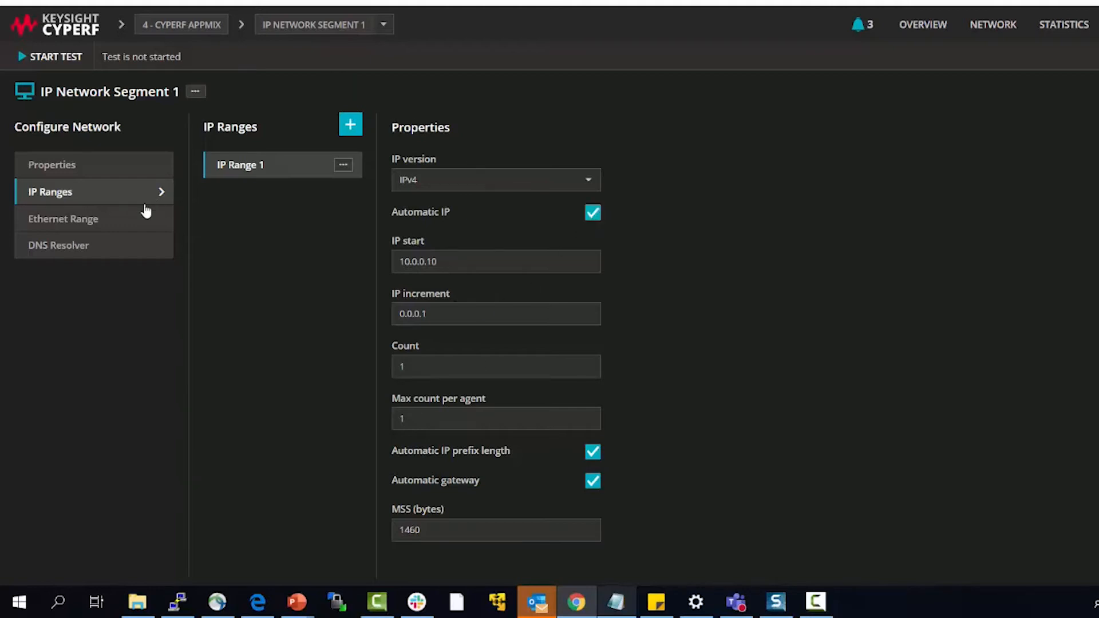
left_click(63, 219)
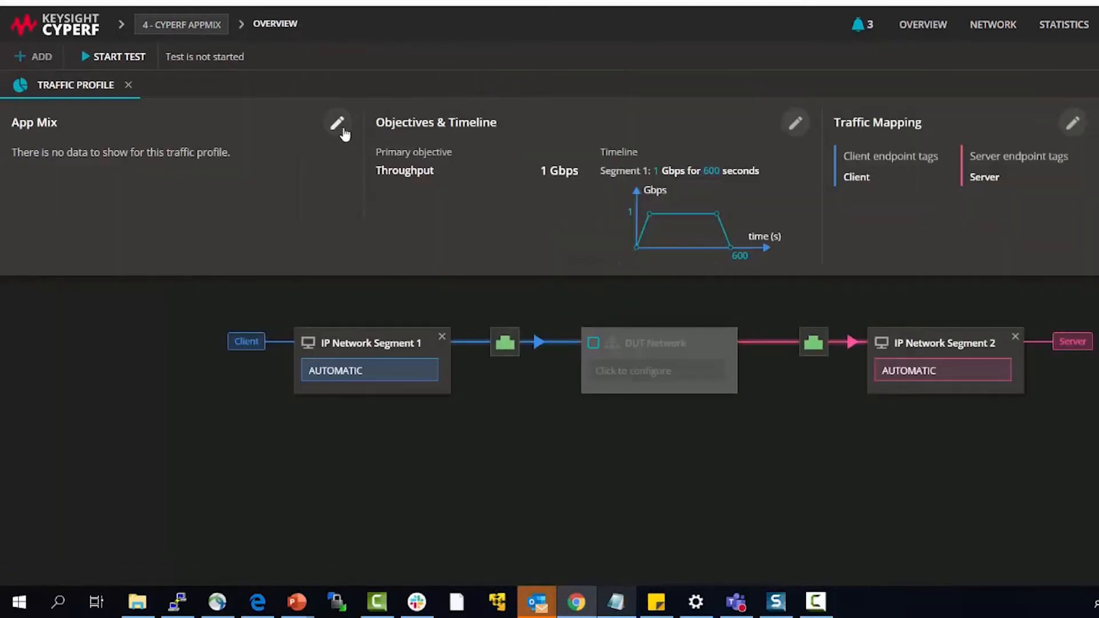
Add HTTP App to the App Mix and inspect HTTP App 1's HTTP GET action details
left_click(337, 124)
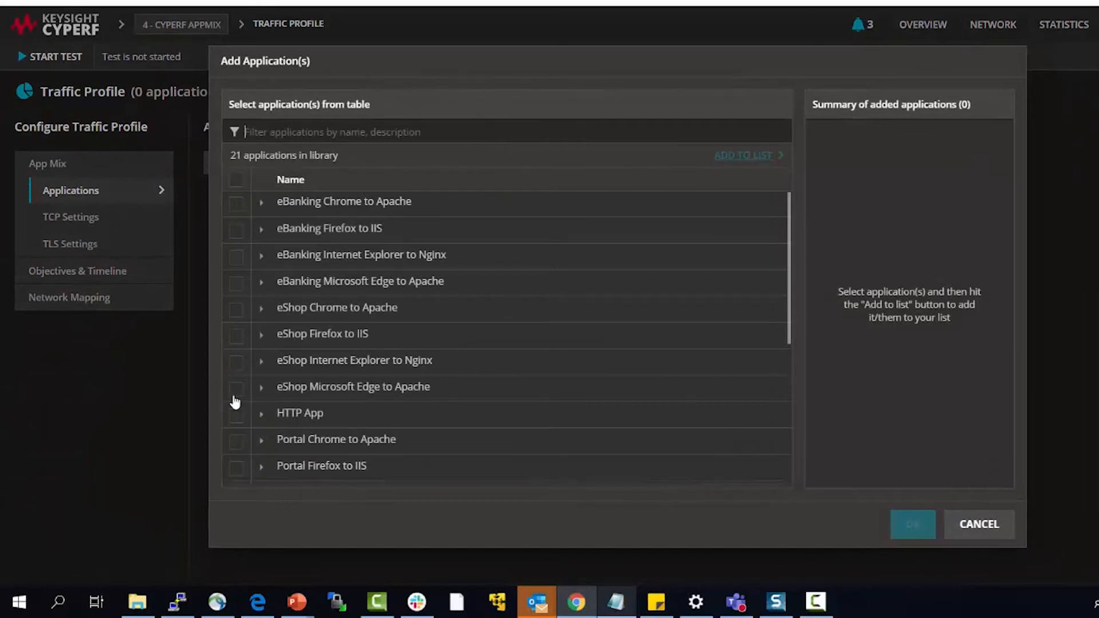
left_click(745, 155)
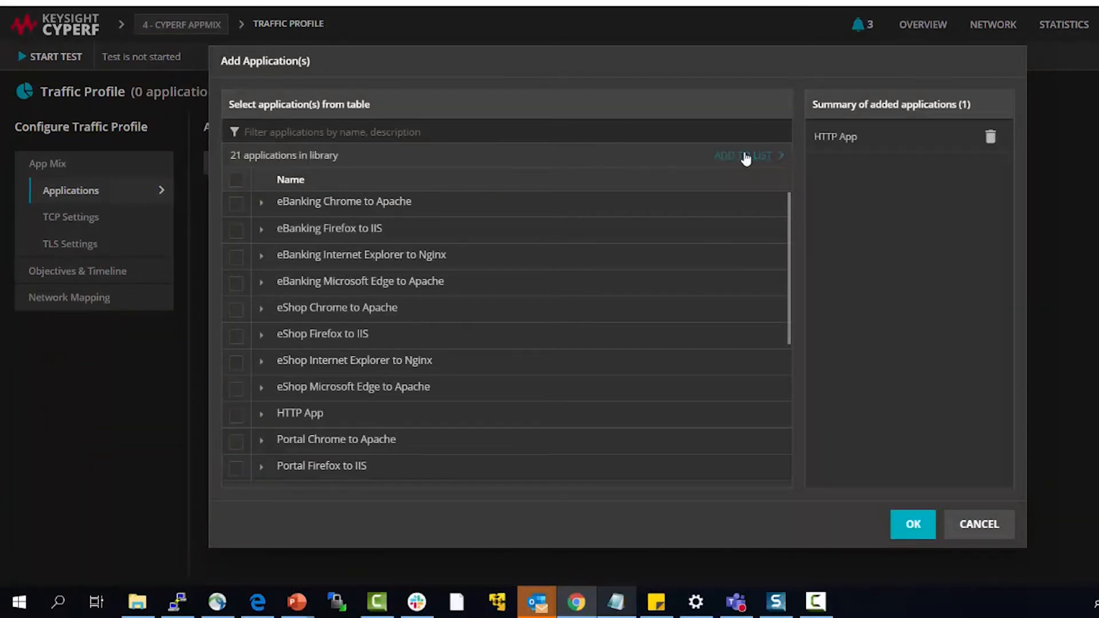
left_click(979, 524)
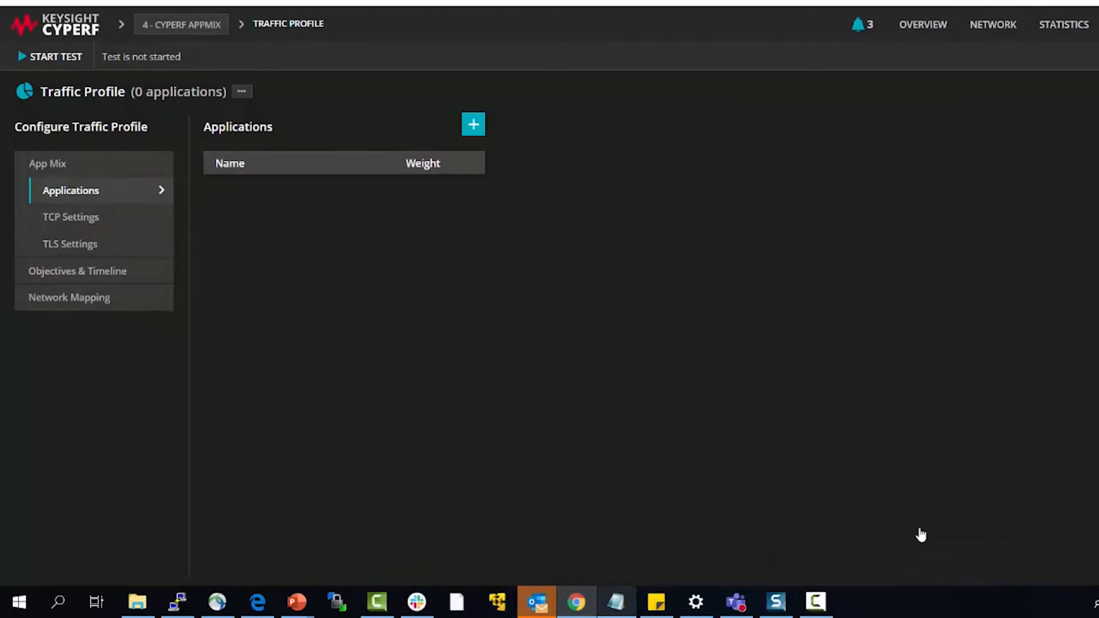
left_click(472, 124)
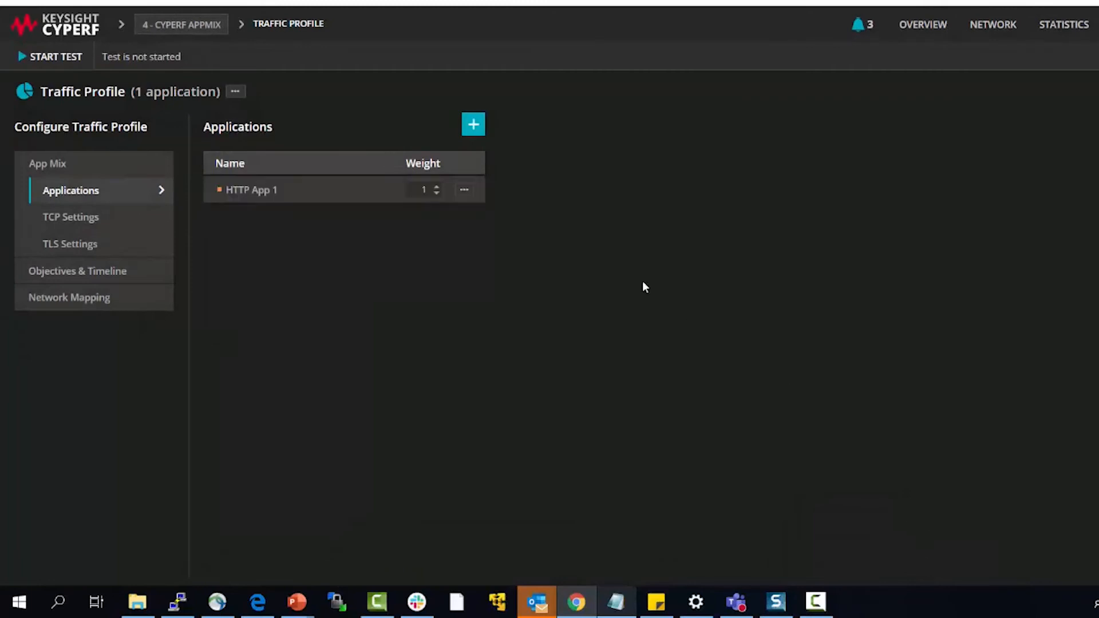
left_click(251, 190)
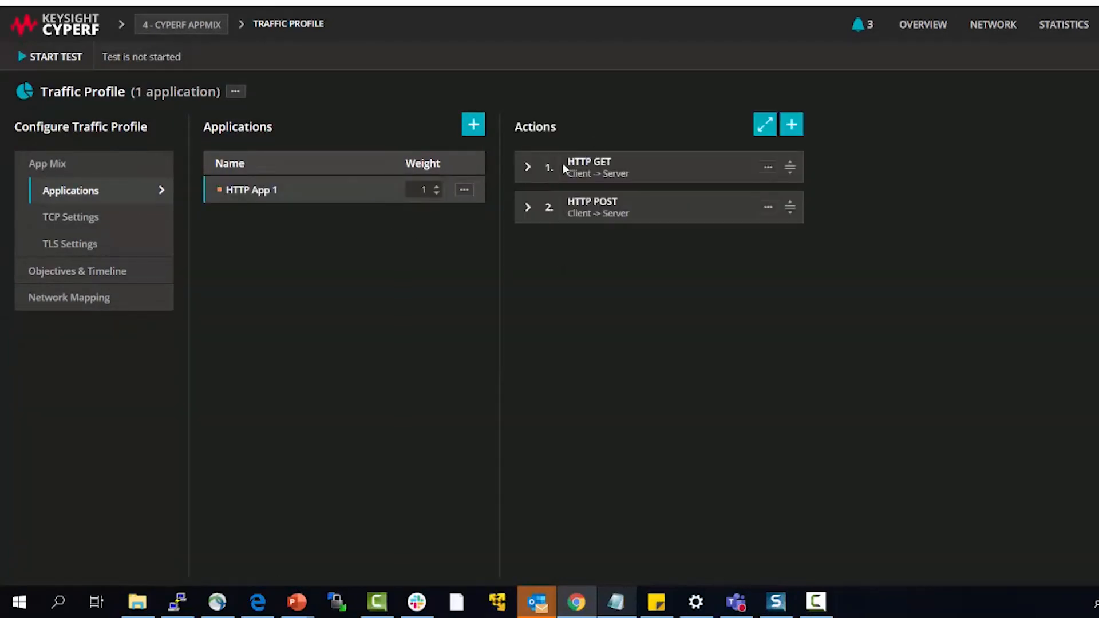
left_click(528, 166)
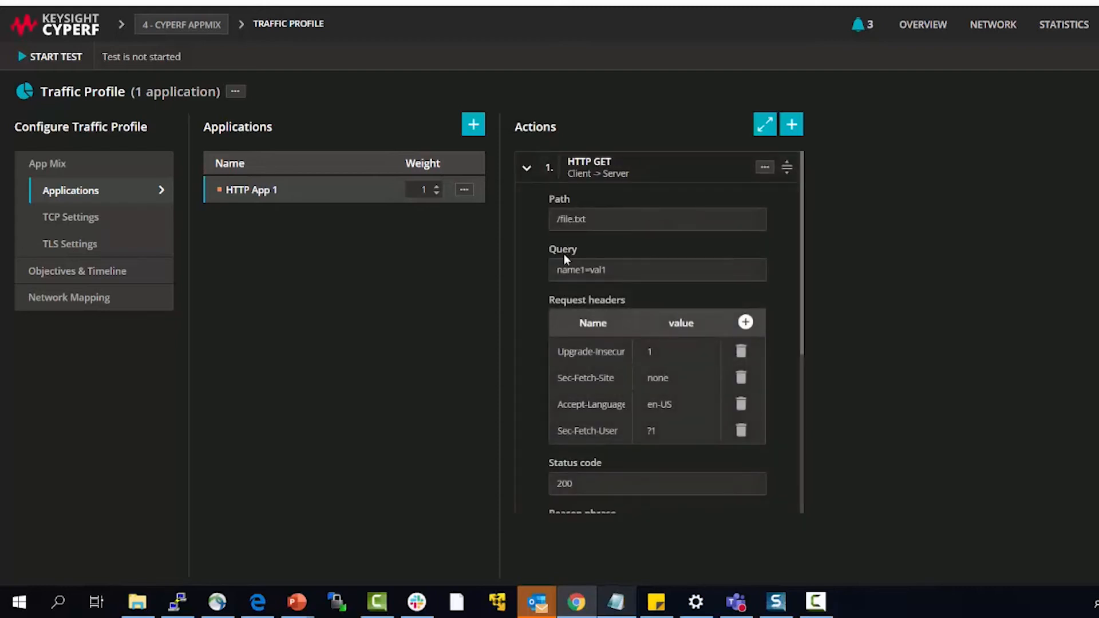
scroll("down", 3)
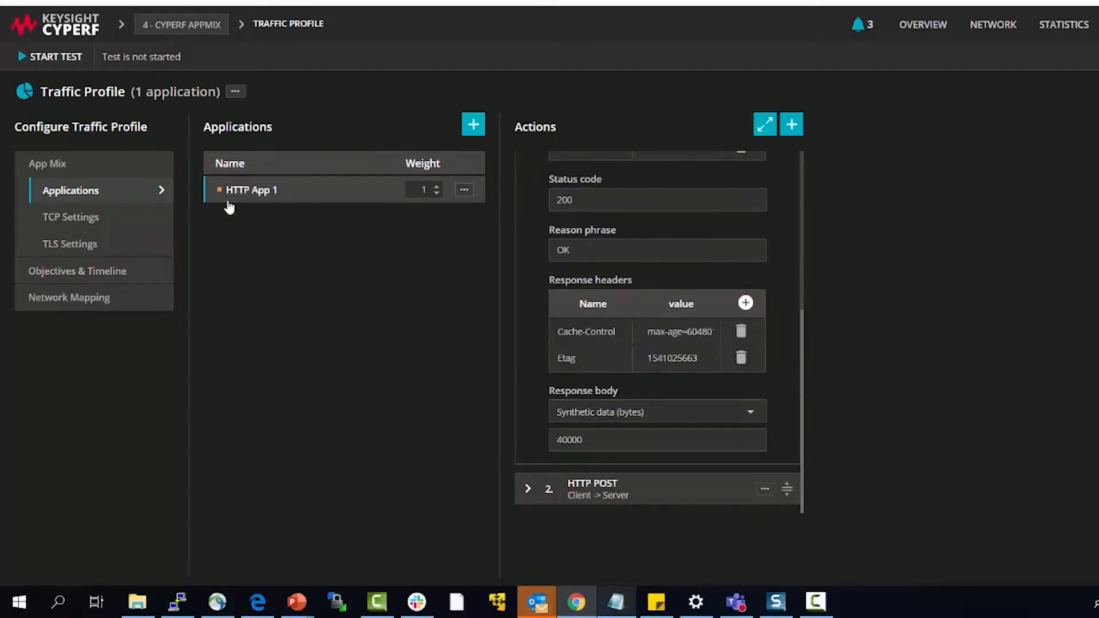
Review TCP, TLS, objectives (1 Gbps, 600 s) and the network mapping topology
left_click(70, 216)
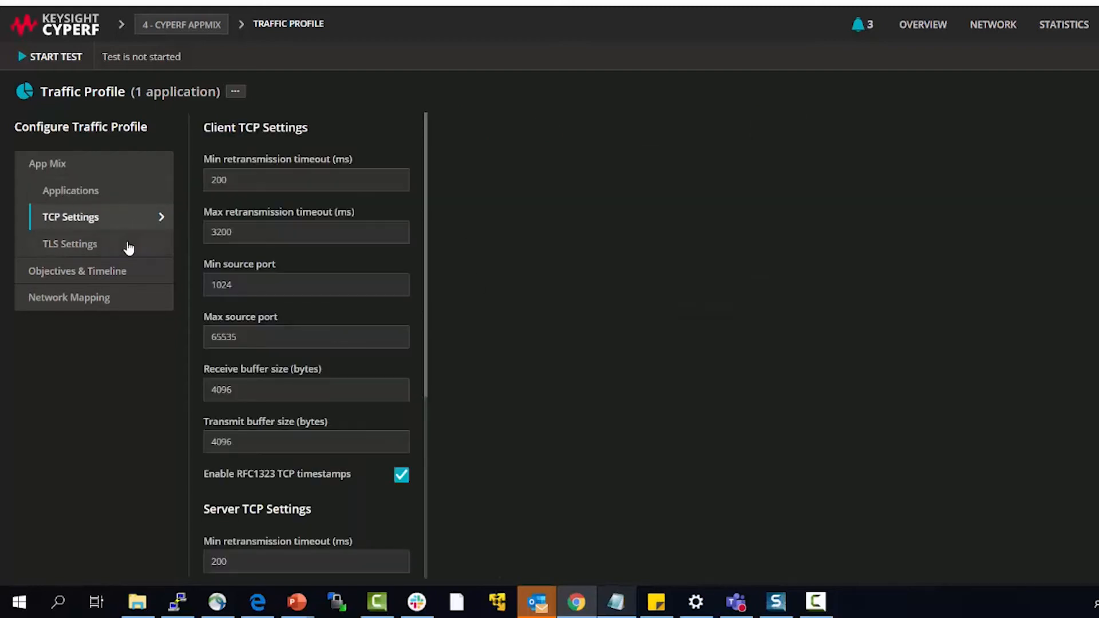
left_click(70, 243)
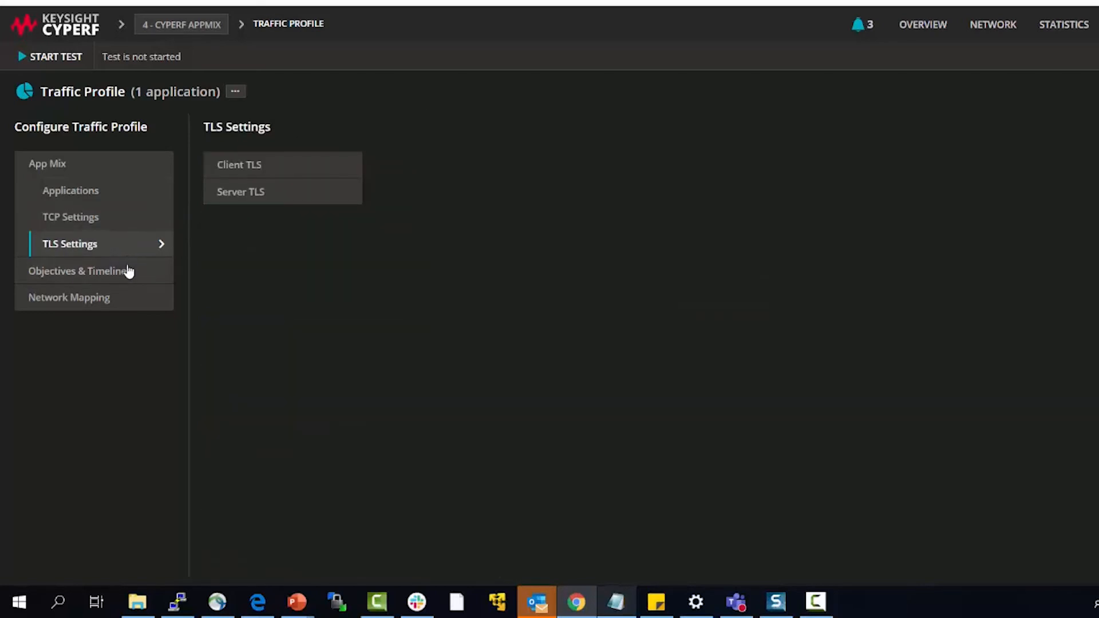
left_click(77, 271)
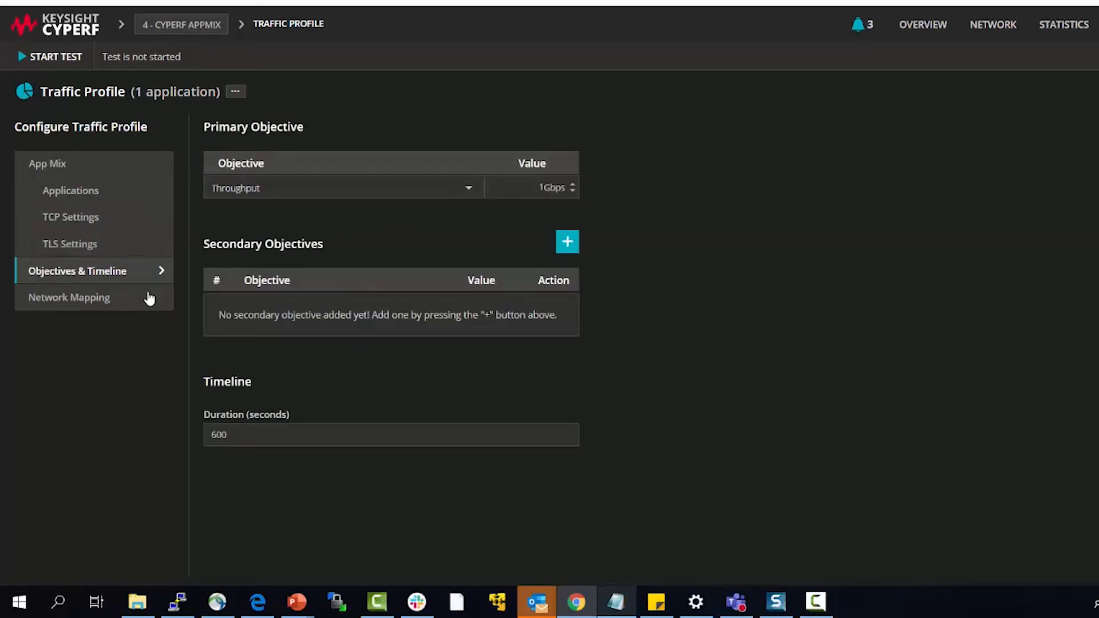
left_click(69, 296)
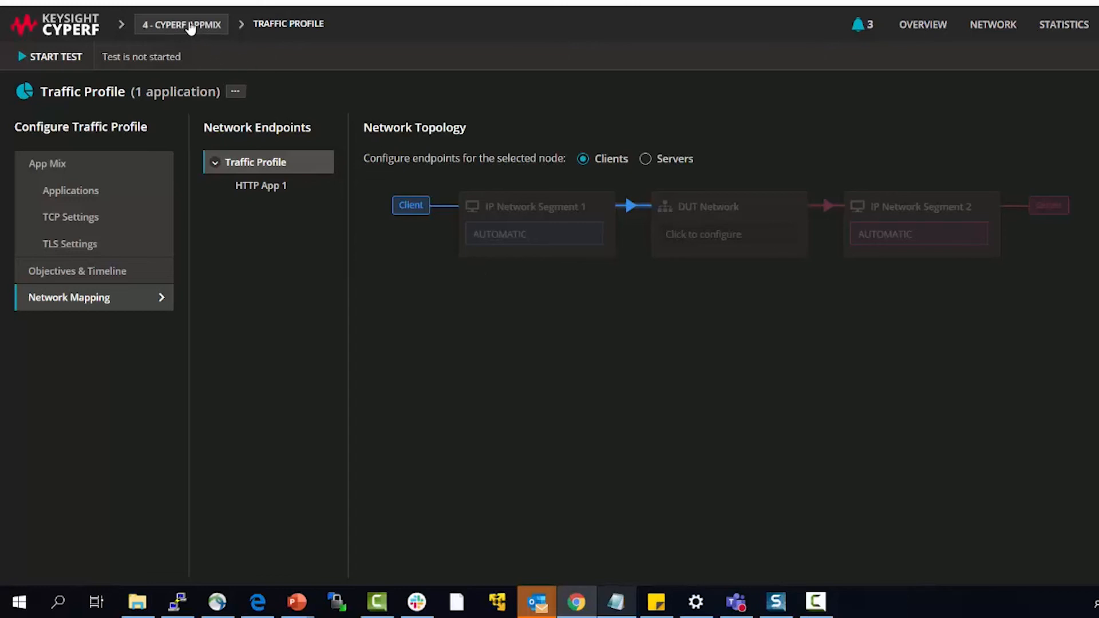
Go back to the AppMix test overview and start the test
left_click(922, 24)
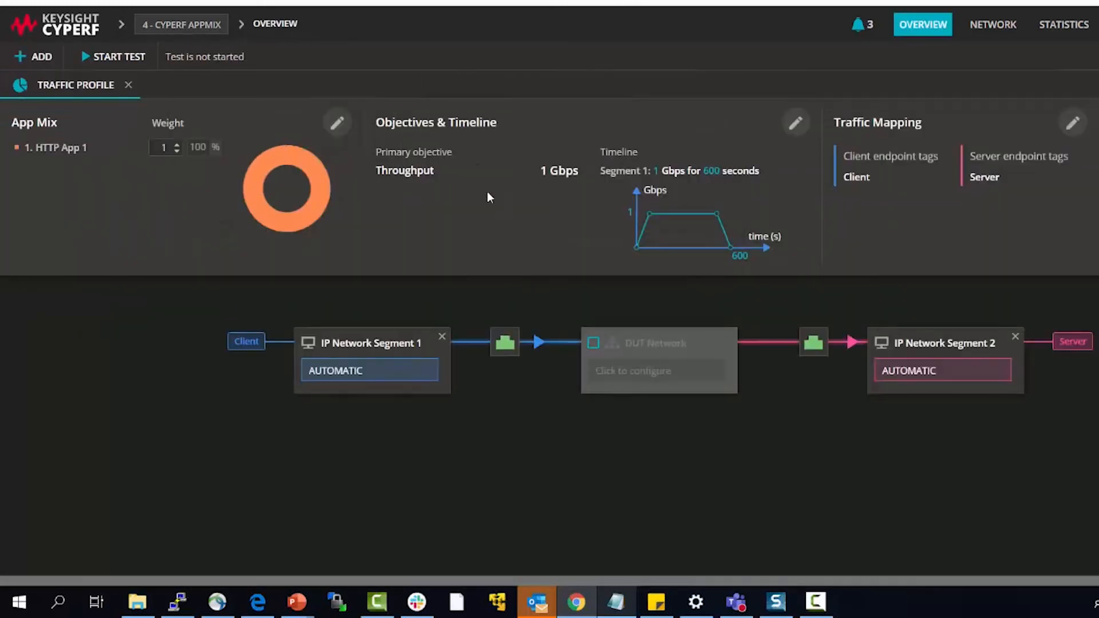
mouse_move(474, 338)
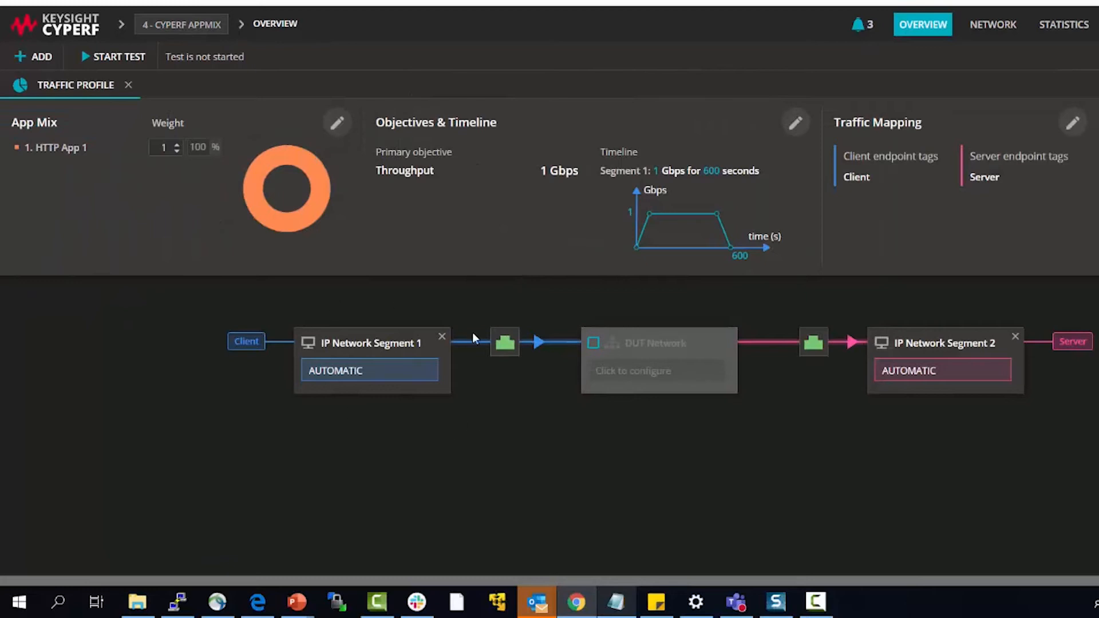
mouse_move(915, 328)
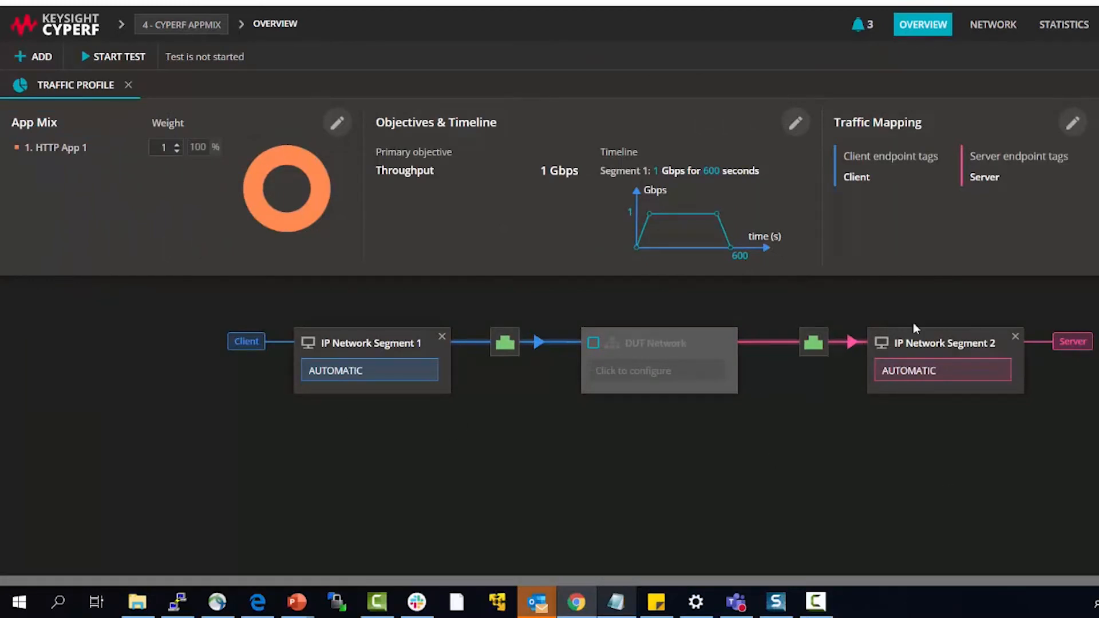
mouse_move(830, 461)
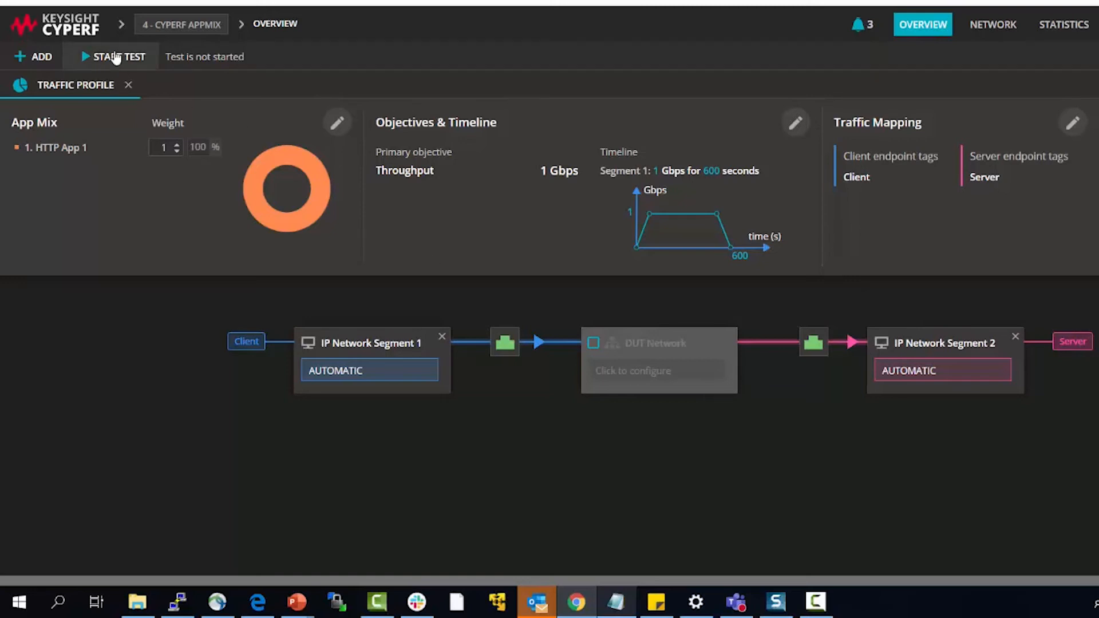
left_click(112, 56)
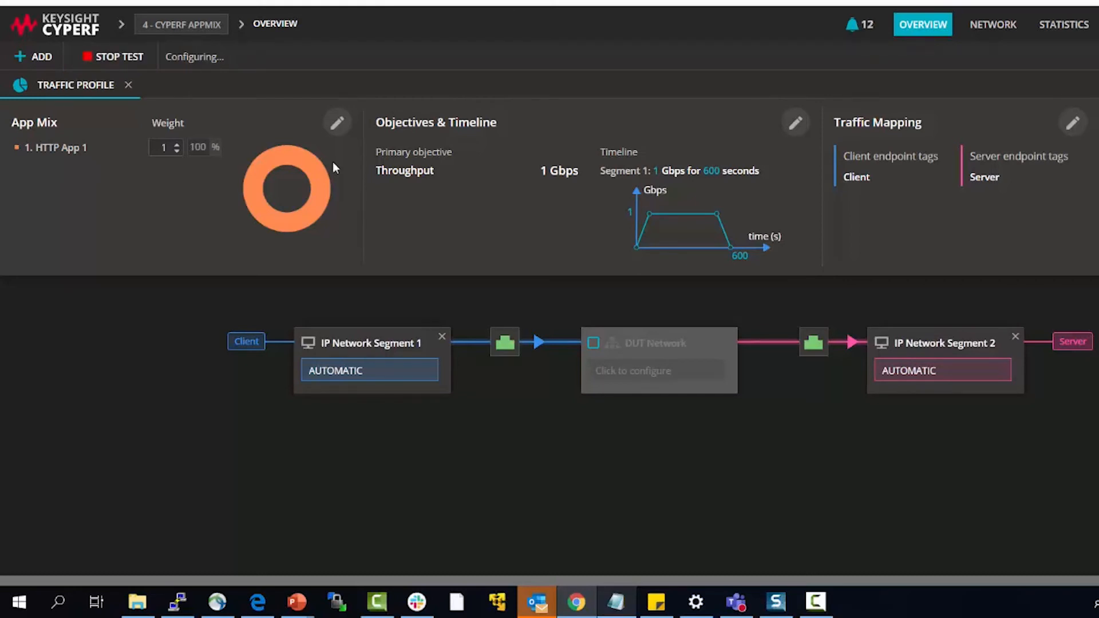
left_click(1062, 24)
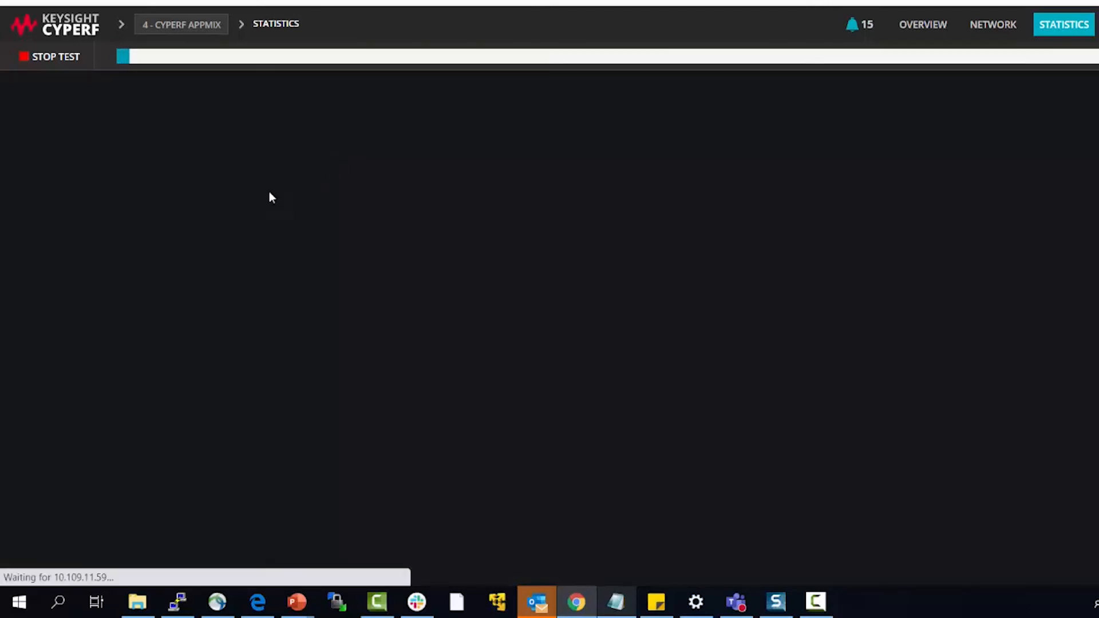
mouse_move(180, 199)
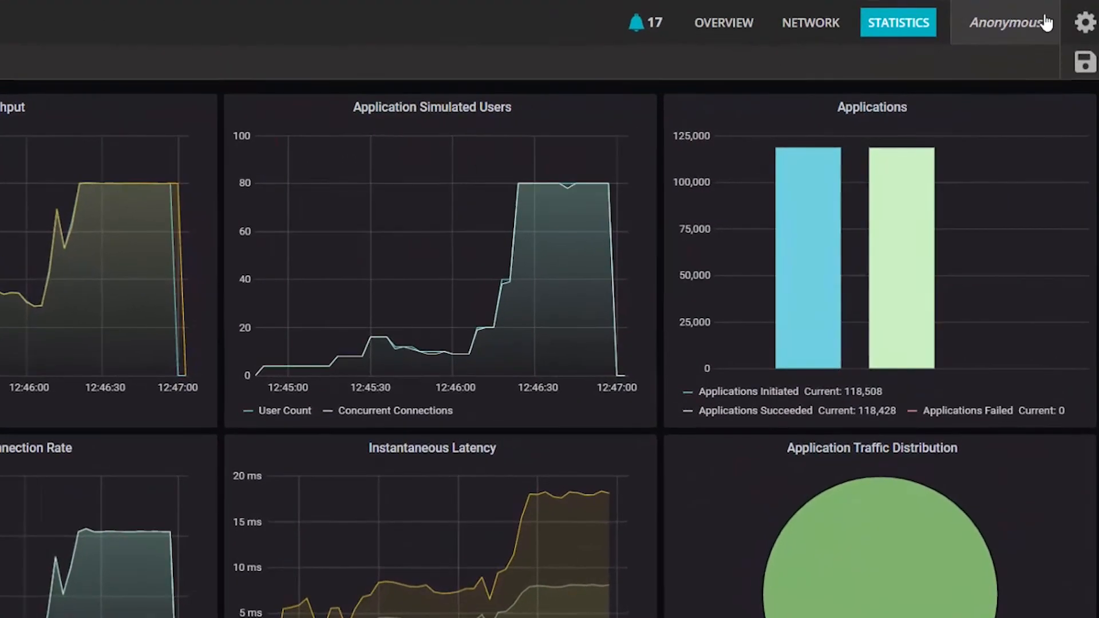
Check live statistics (about 141,000 apps succeeded) and open the administration options
left_click(1084, 22)
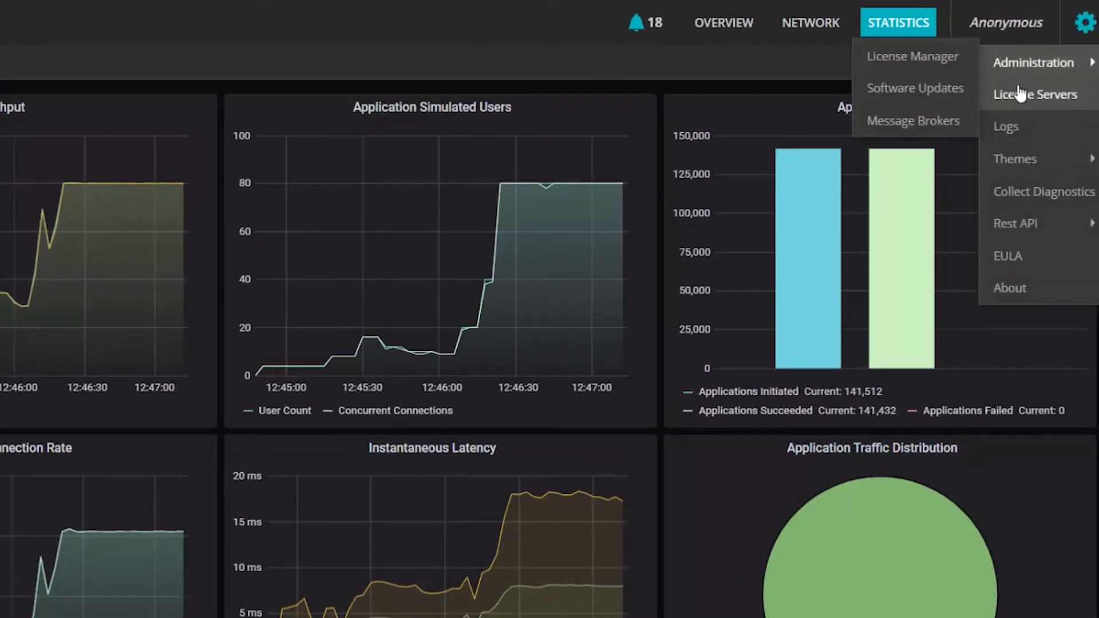
Open License Servers and enter server address 10.10.10.100
left_click(1034, 94)
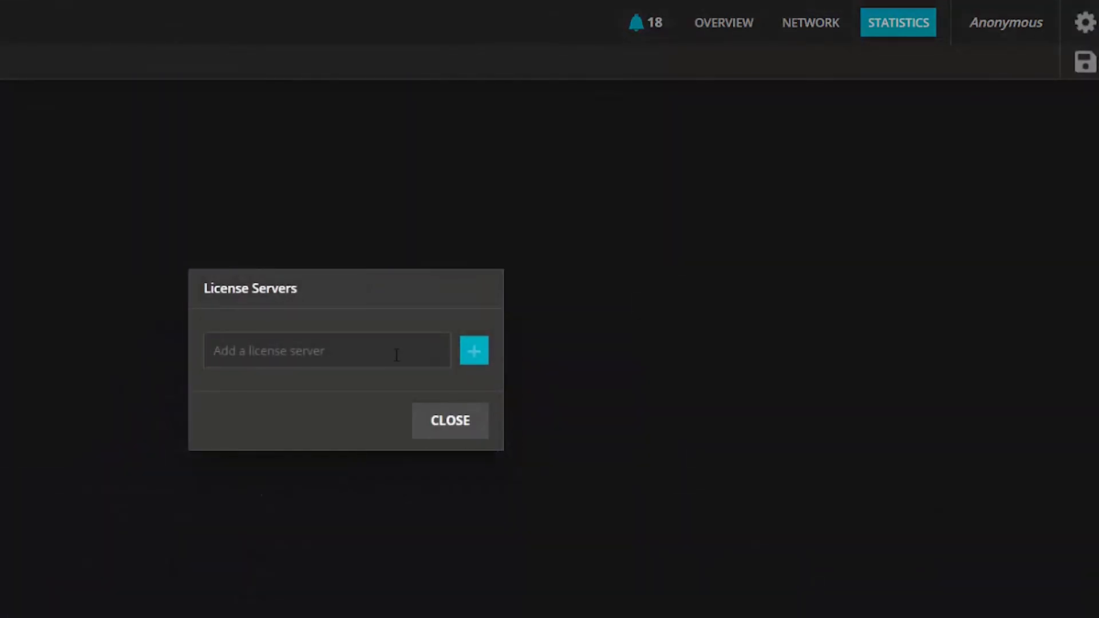
type("10.10.10.100")
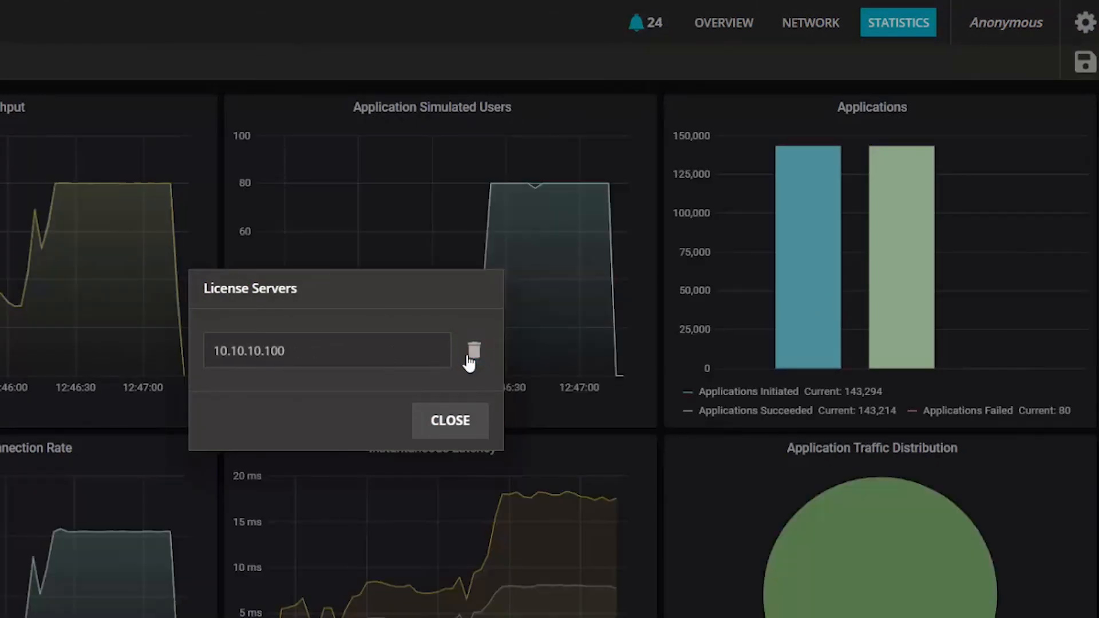
mouse_move(440, 424)
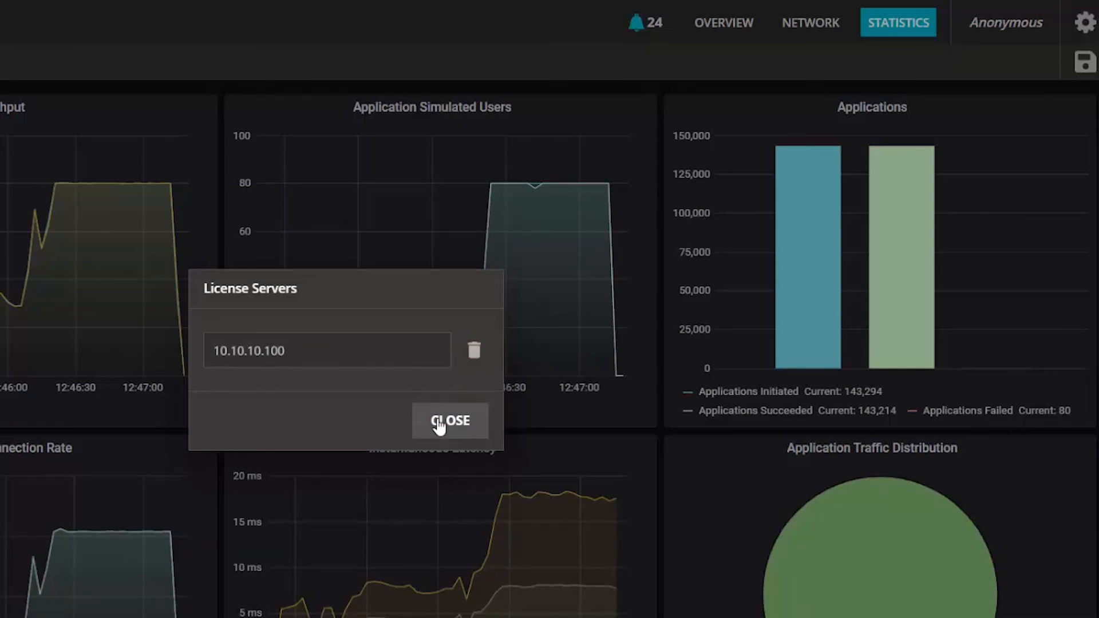